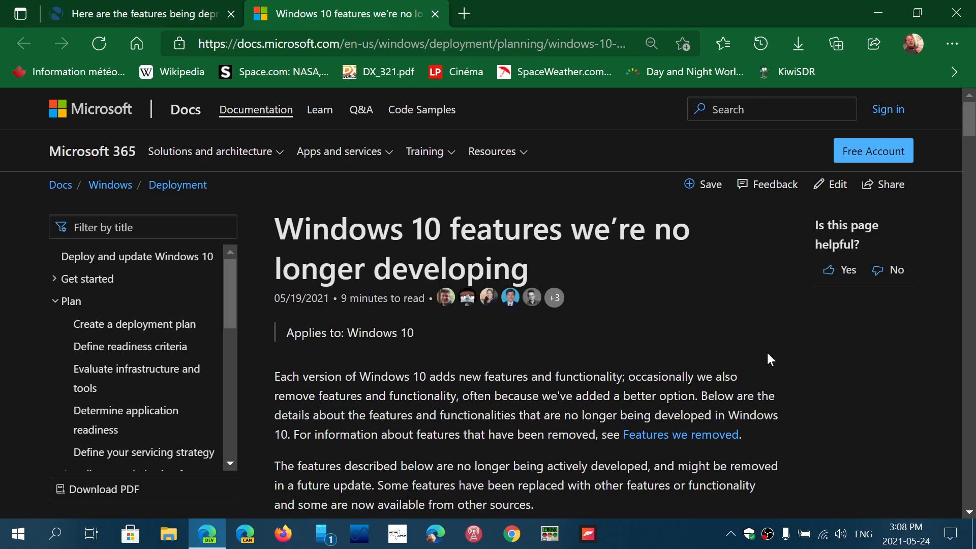
scroll("down", 3)
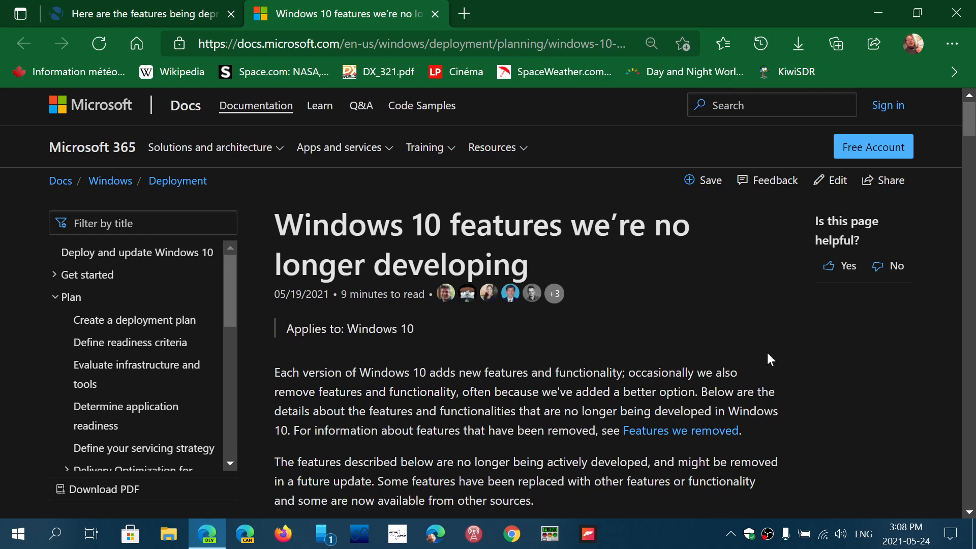
scroll("down", 3)
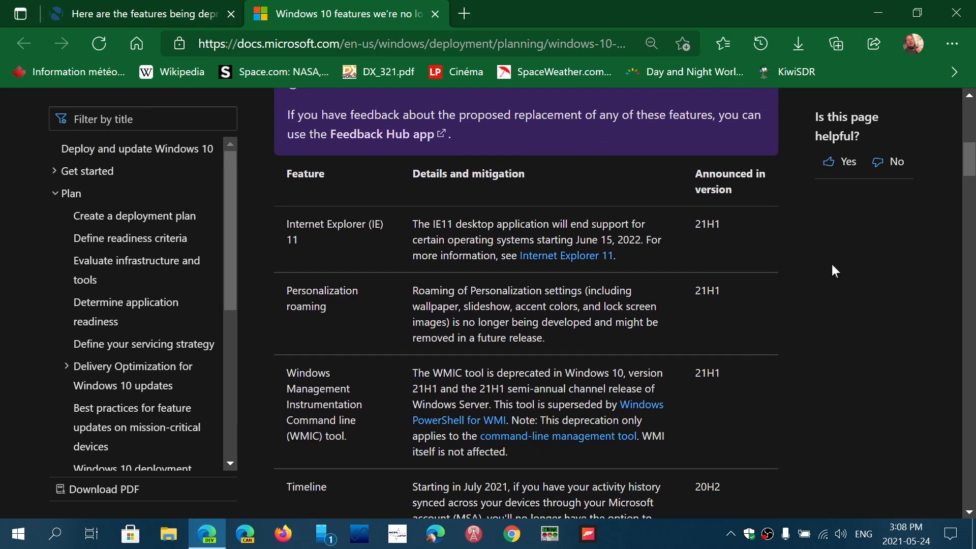
mouse_move(771, 318)
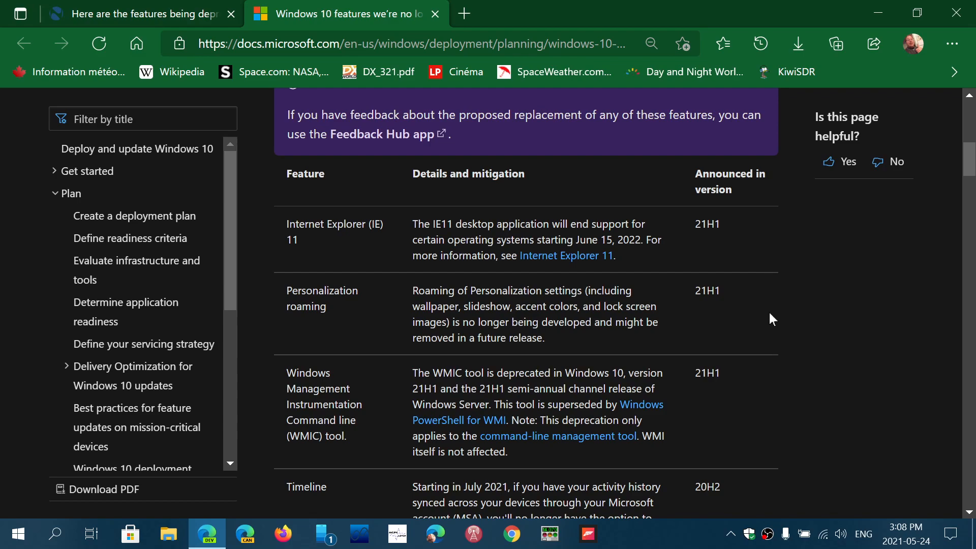
mouse_move(740, 188)
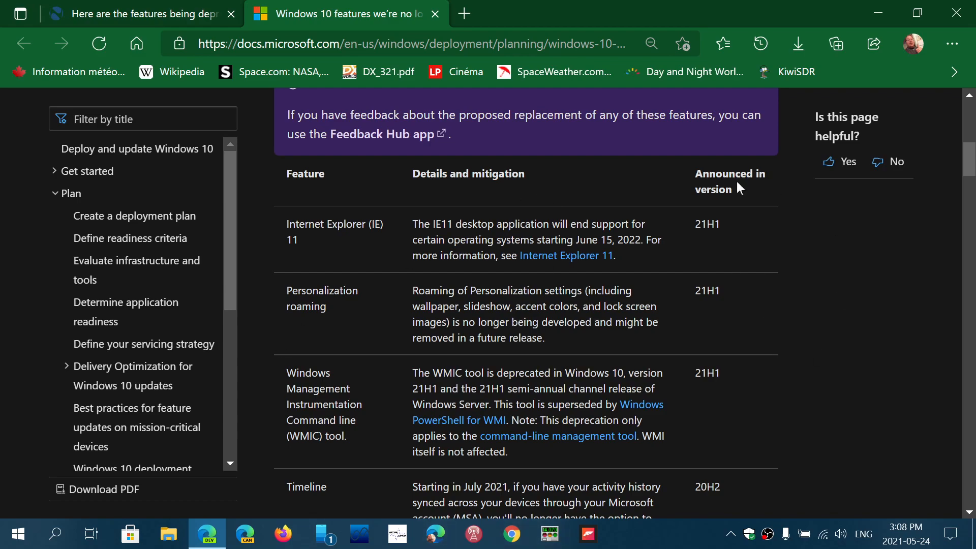
mouse_move(770, 309)
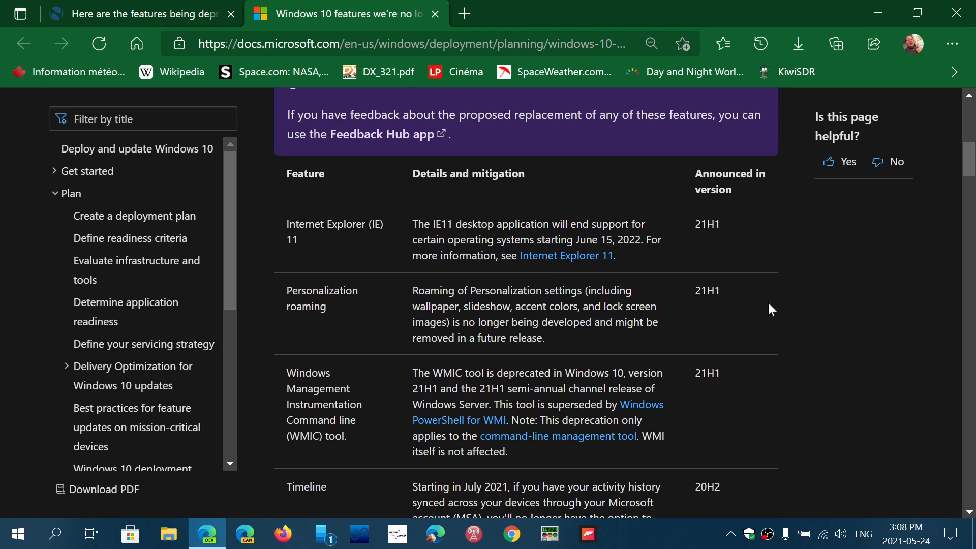
mouse_move(627, 279)
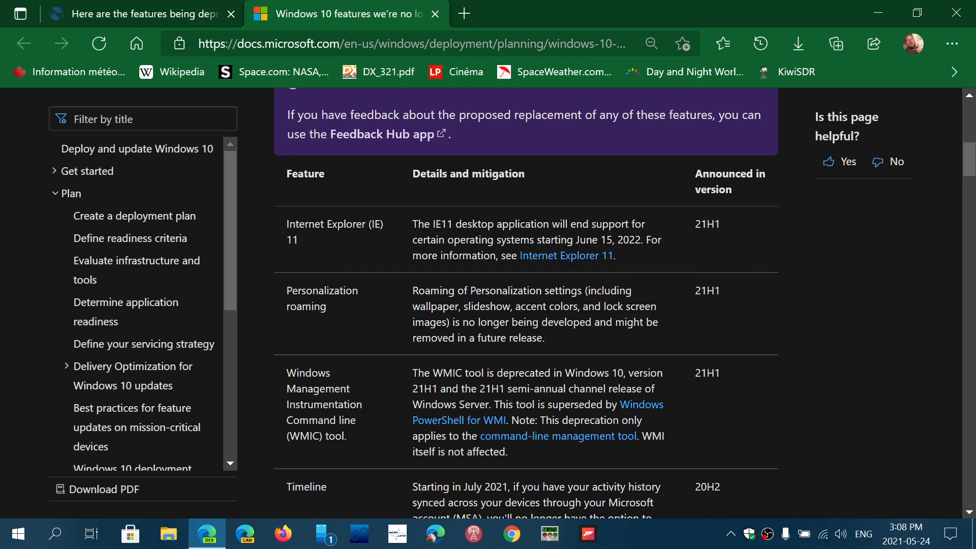
mouse_move(790, 334)
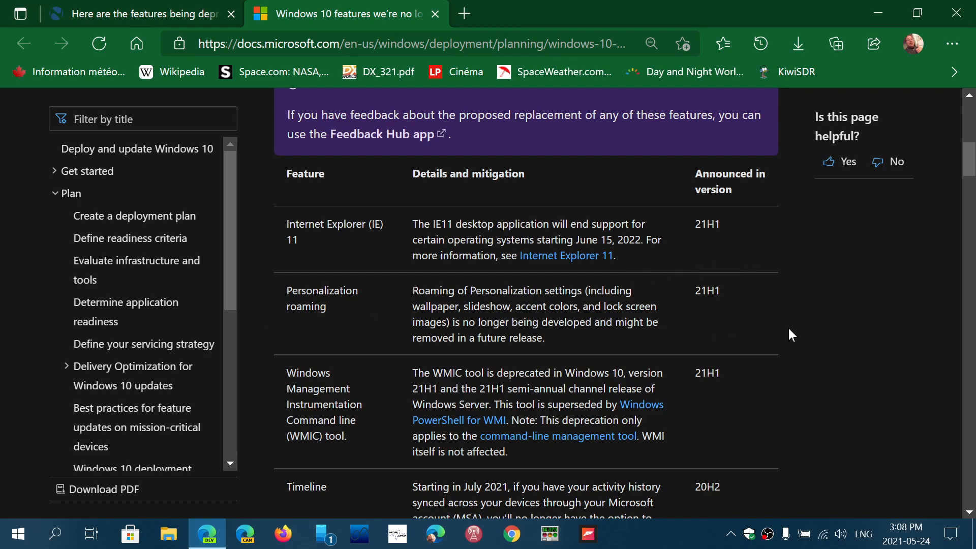
scroll("down", 3)
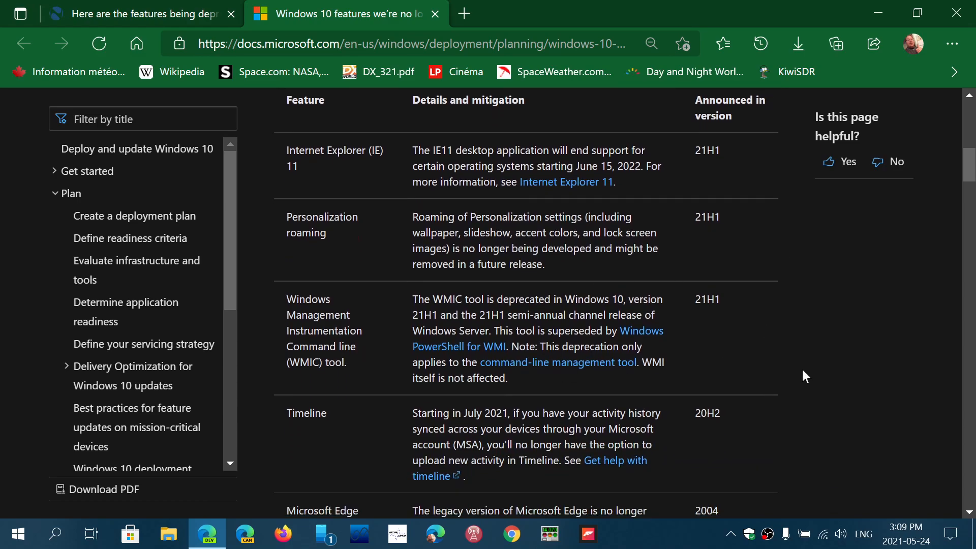
scroll("down", 3)
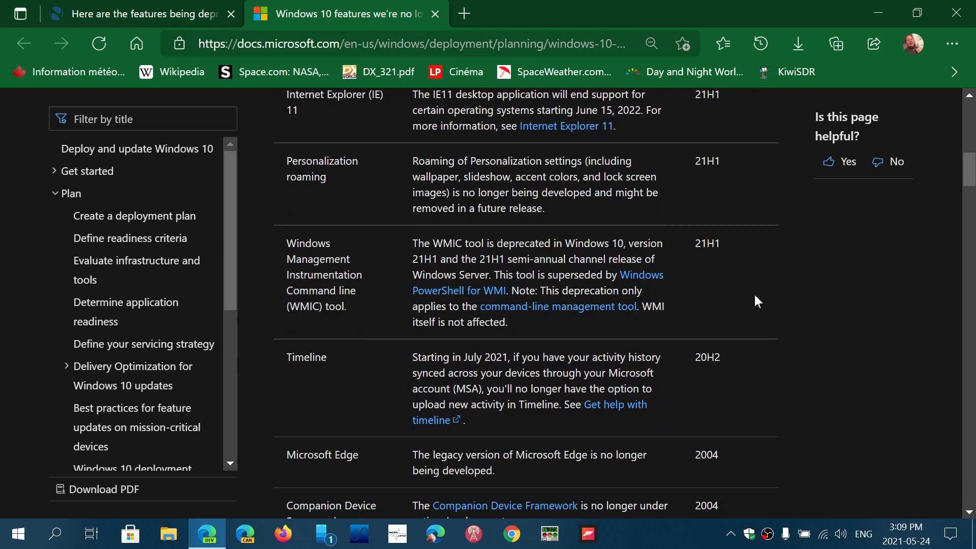
mouse_move(767, 376)
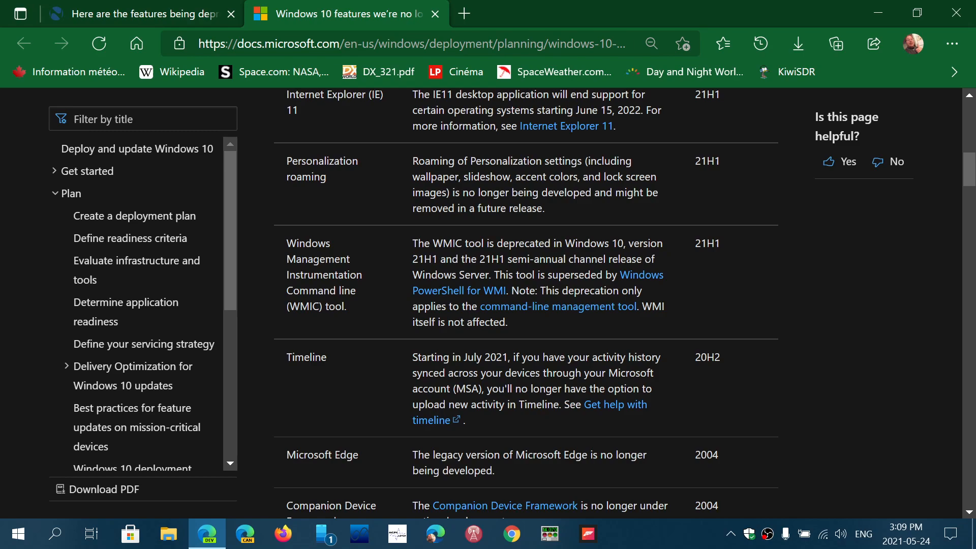
mouse_move(702, 397)
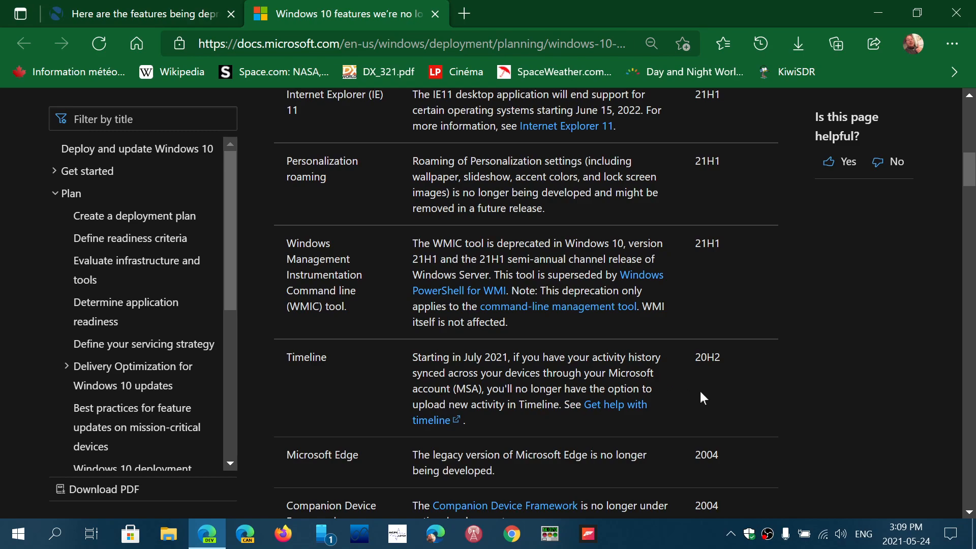
scroll("down", 3)
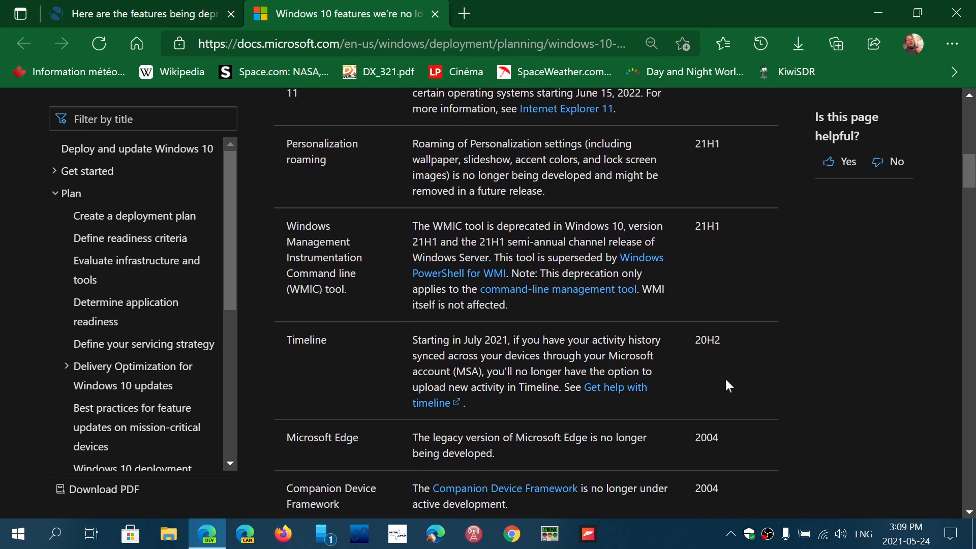
scroll("up", 3)
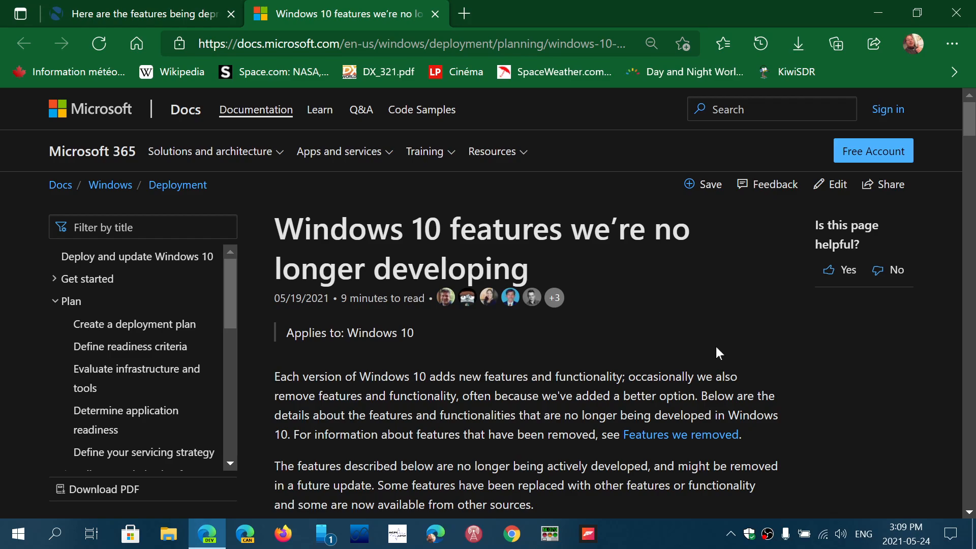
scroll("down", 3)
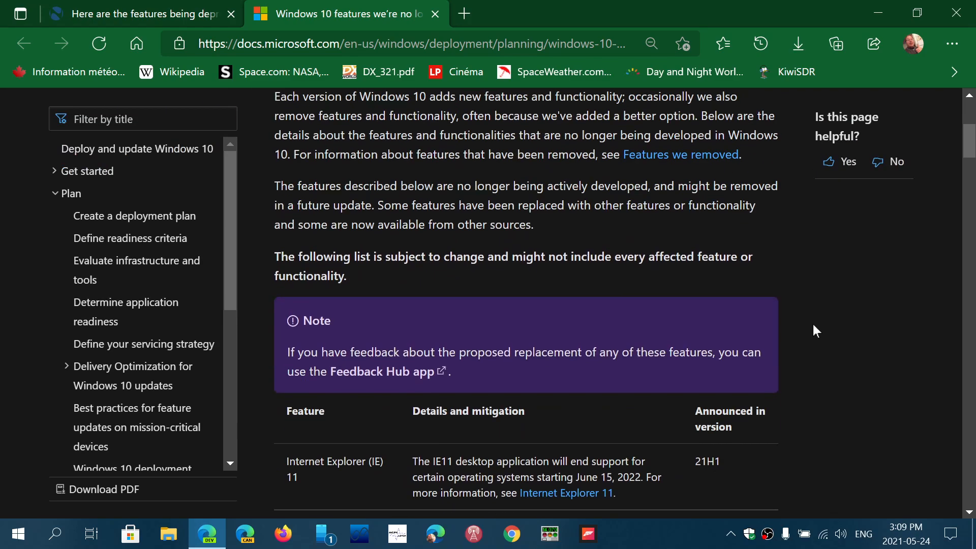
scroll("down", 3)
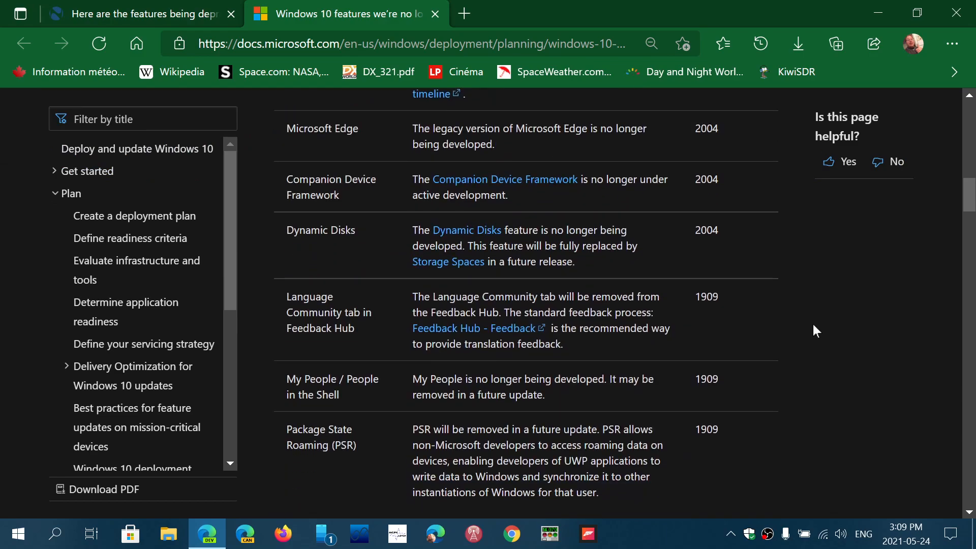
scroll("up", 3)
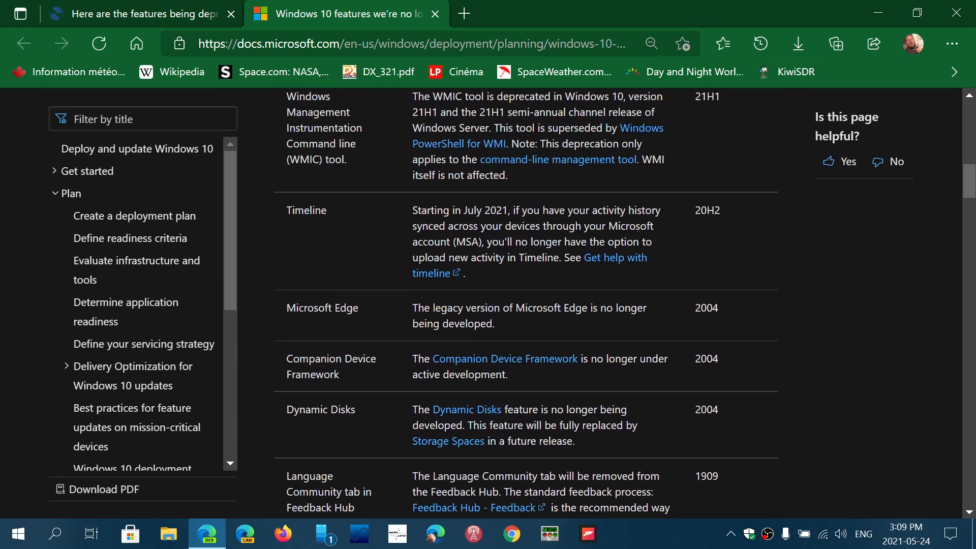
mouse_move(803, 297)
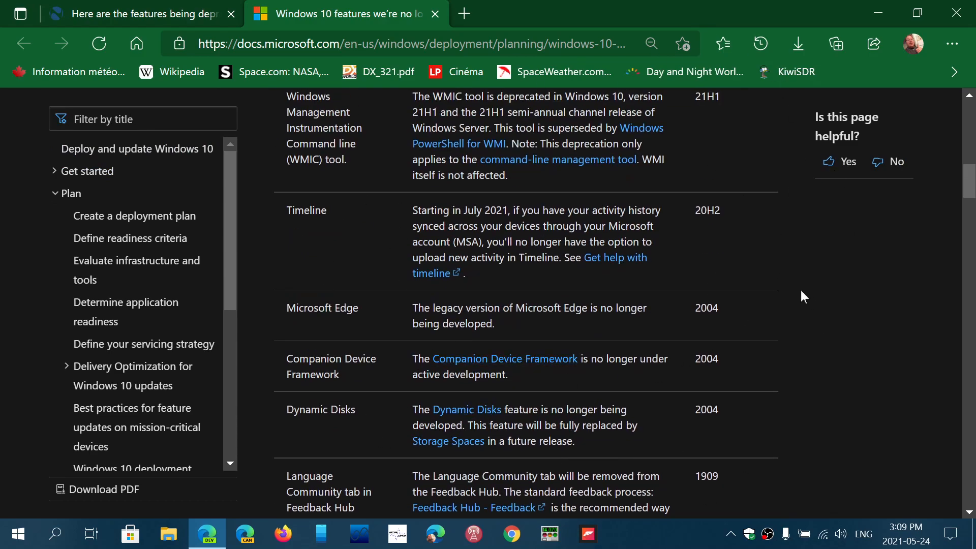
scroll("down", 3)
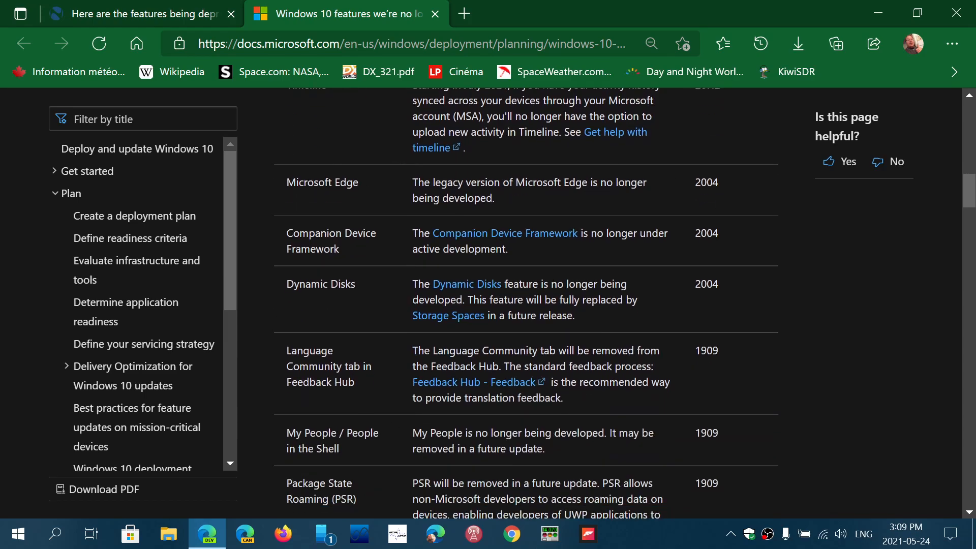
scroll("up", 3)
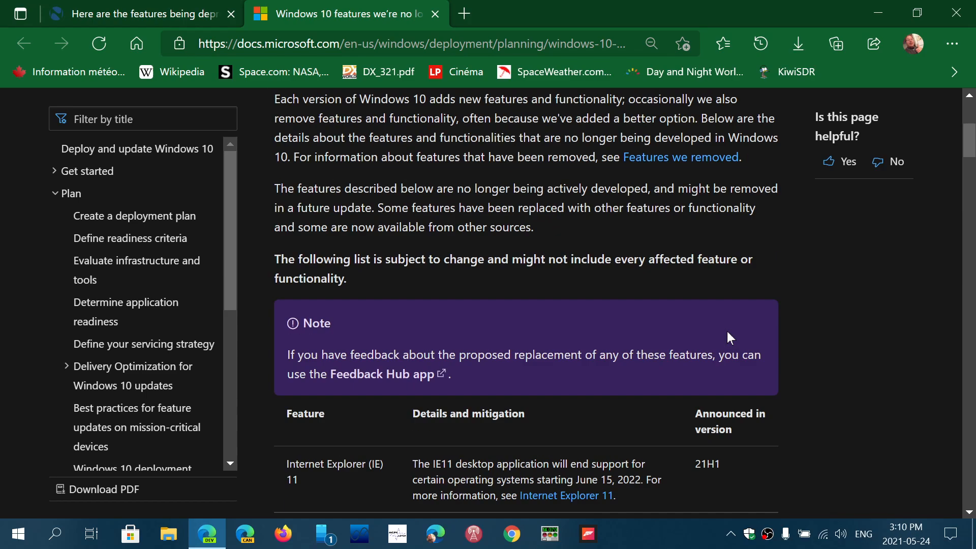
scroll("up", 3)
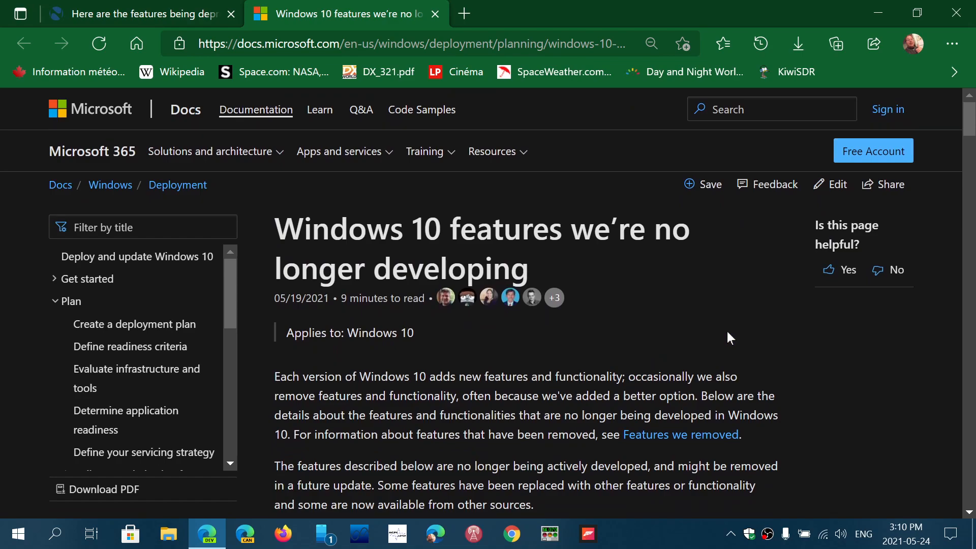
scroll("down", 3)
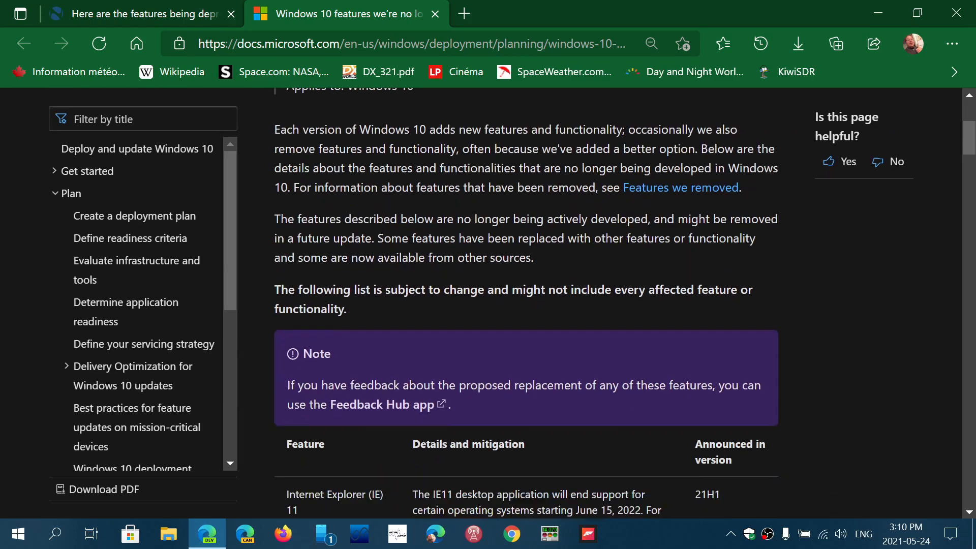
scroll("down", 3)
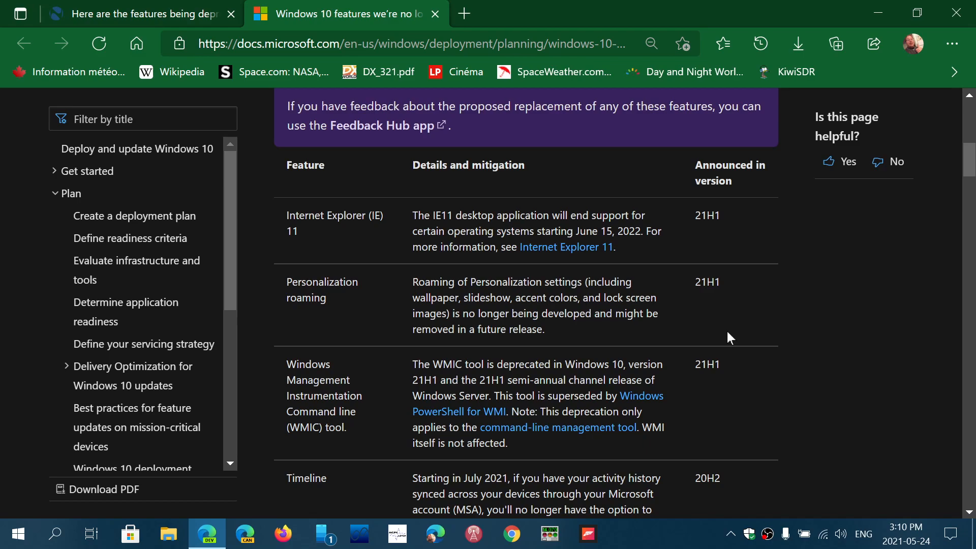
mouse_move(766, 345)
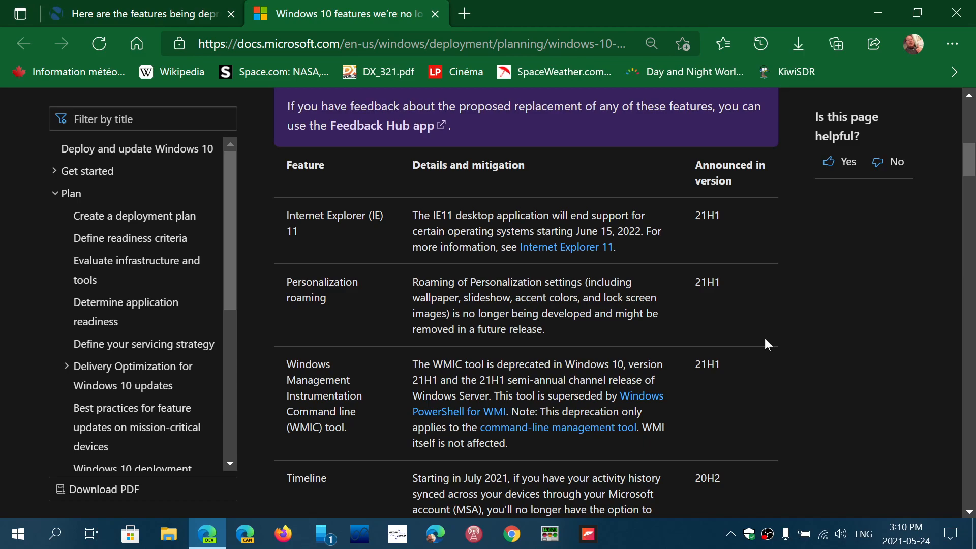